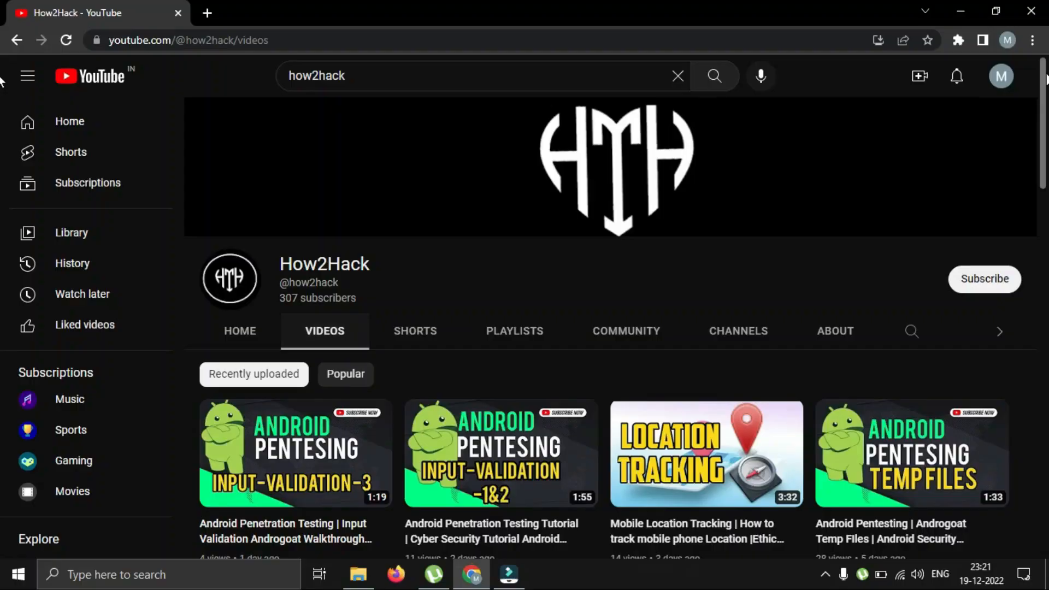
- Log in as administrator using the SQL injection email ' OR 1=1 -- with any password
scroll("down", 3)
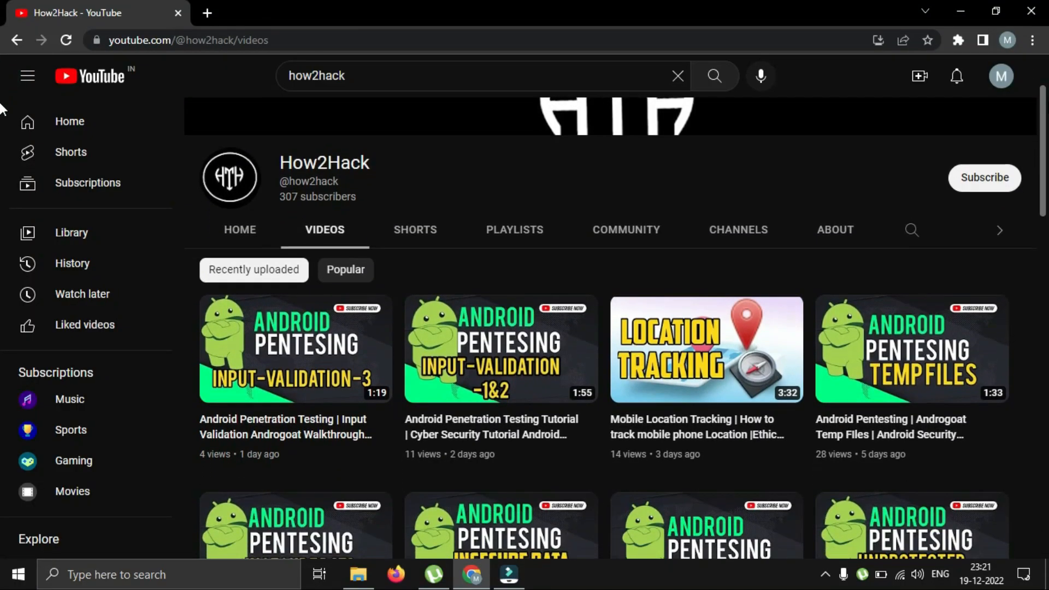
left_click(985, 177)
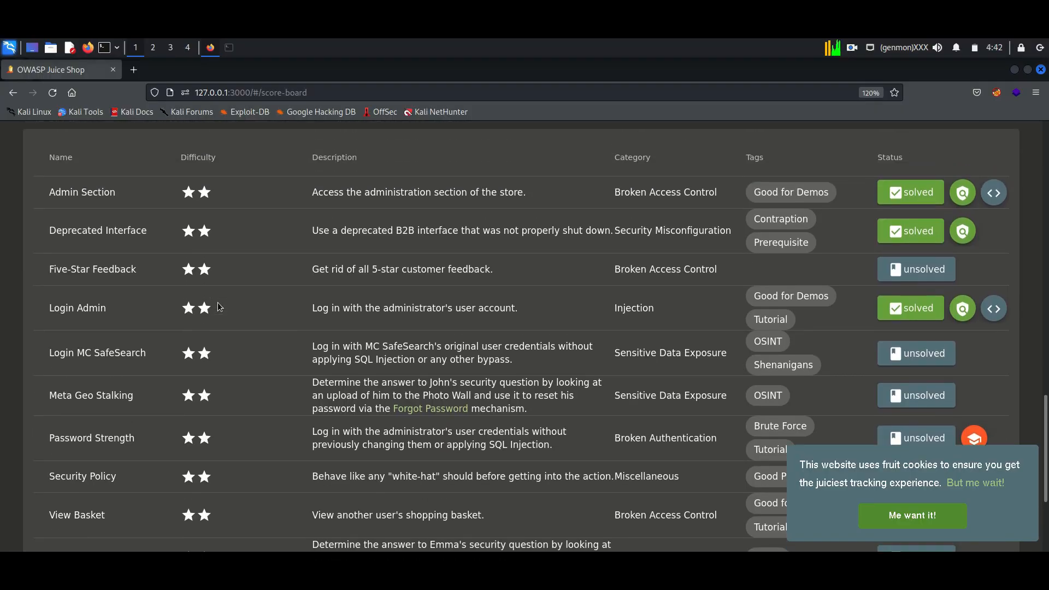
mouse_move(151, 277)
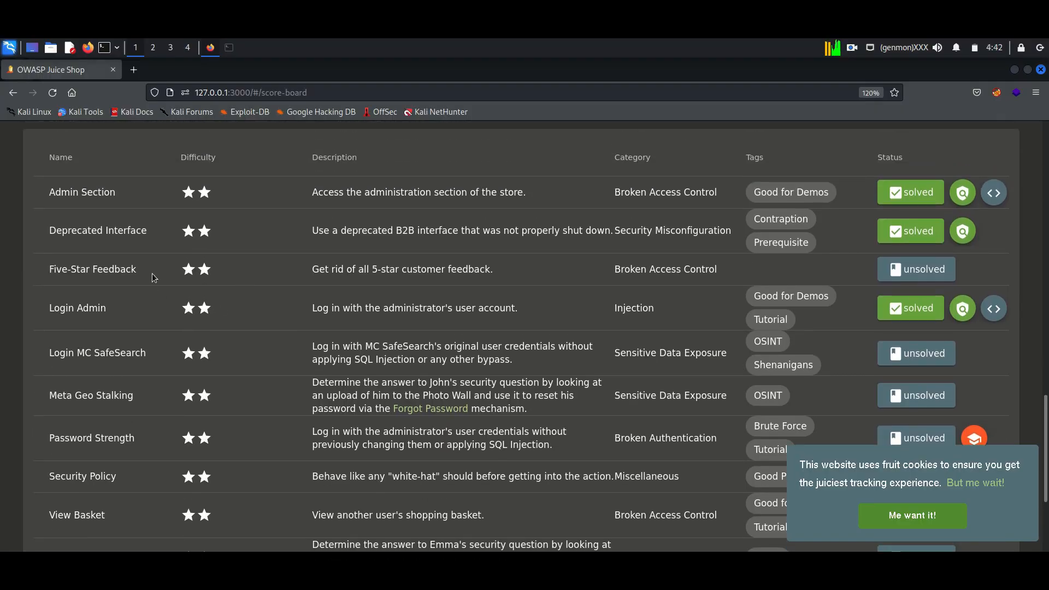
mouse_move(309, 282)
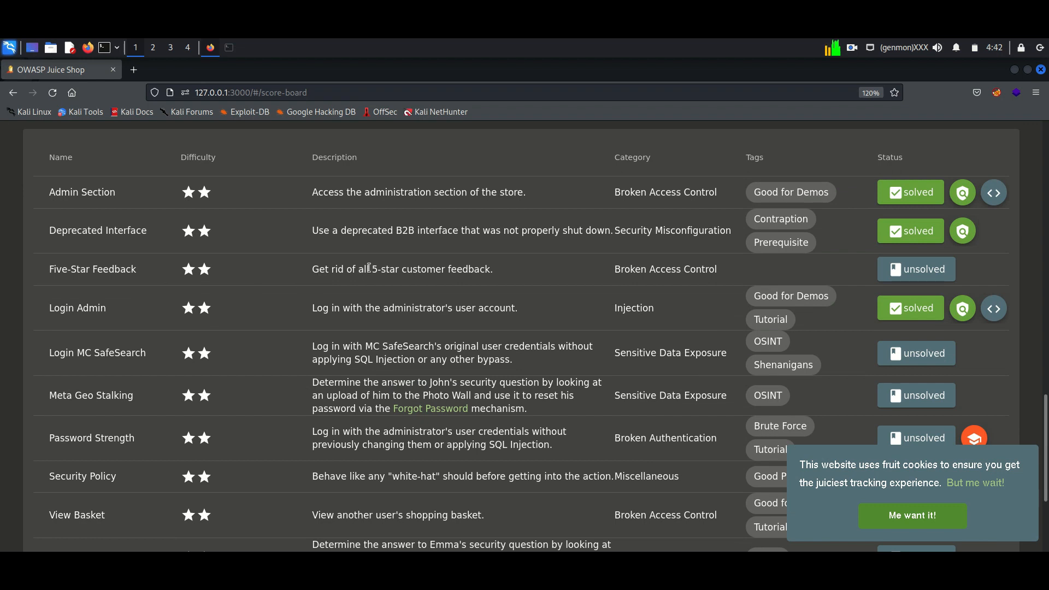
mouse_move(201, 272)
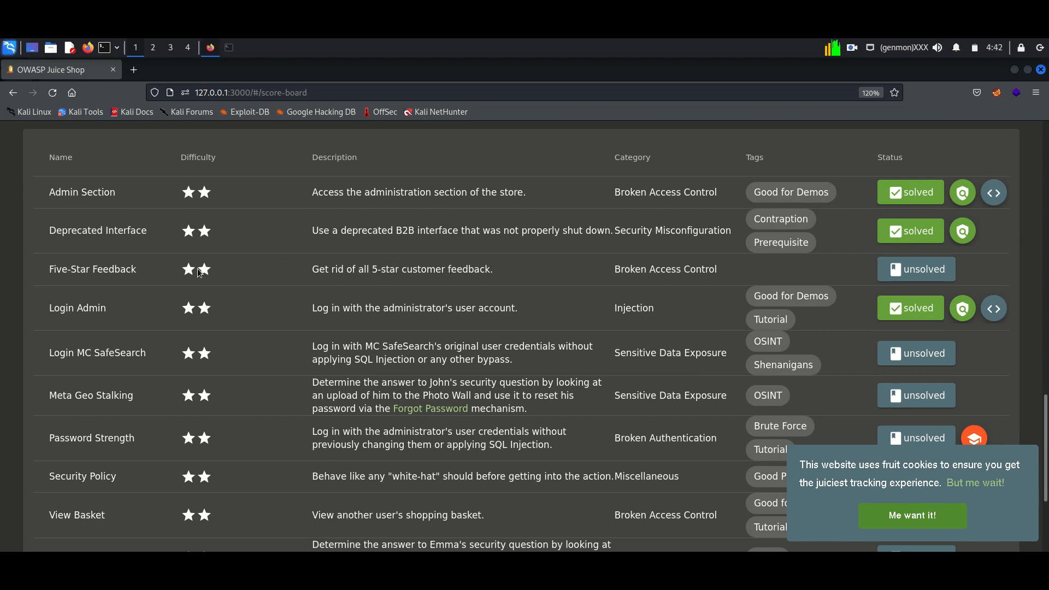
mouse_move(174, 85)
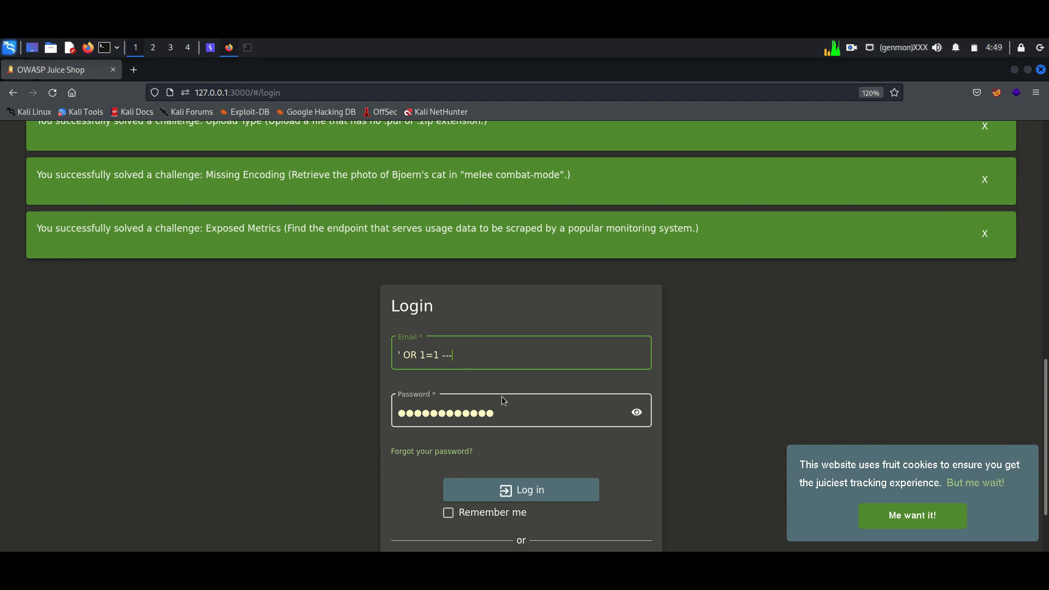
mouse_move(502, 502)
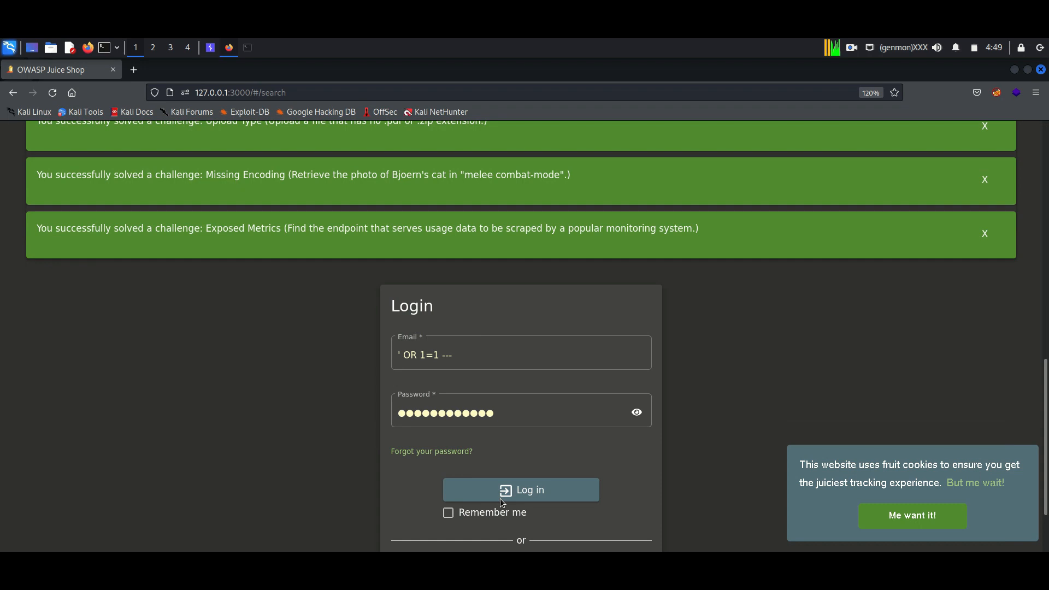
left_click(520, 490)
type("administration")
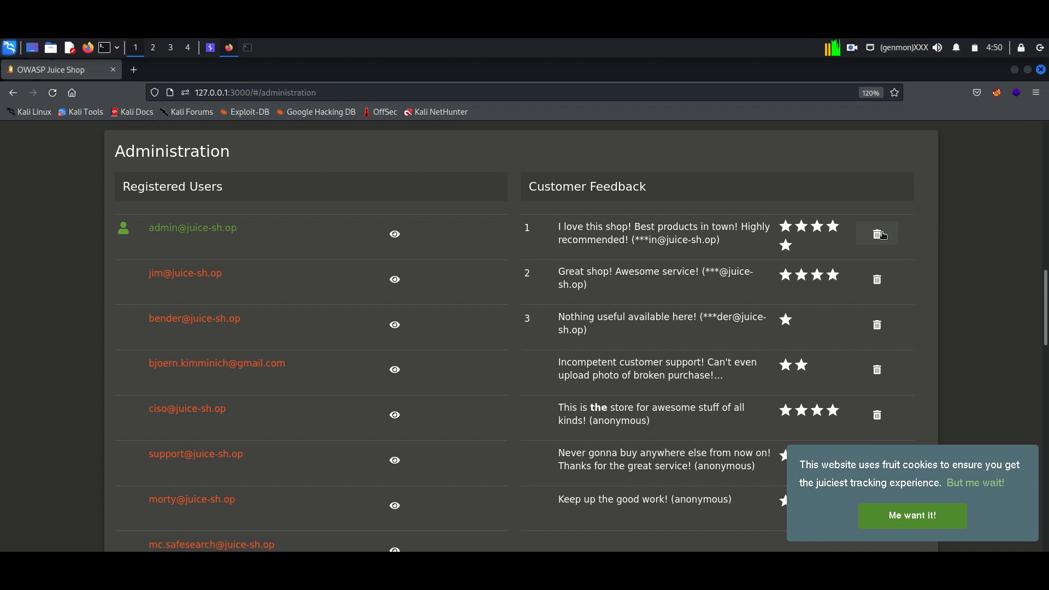
- Delete the five-star customer feedback entry from the administration page list
left_click(877, 234)
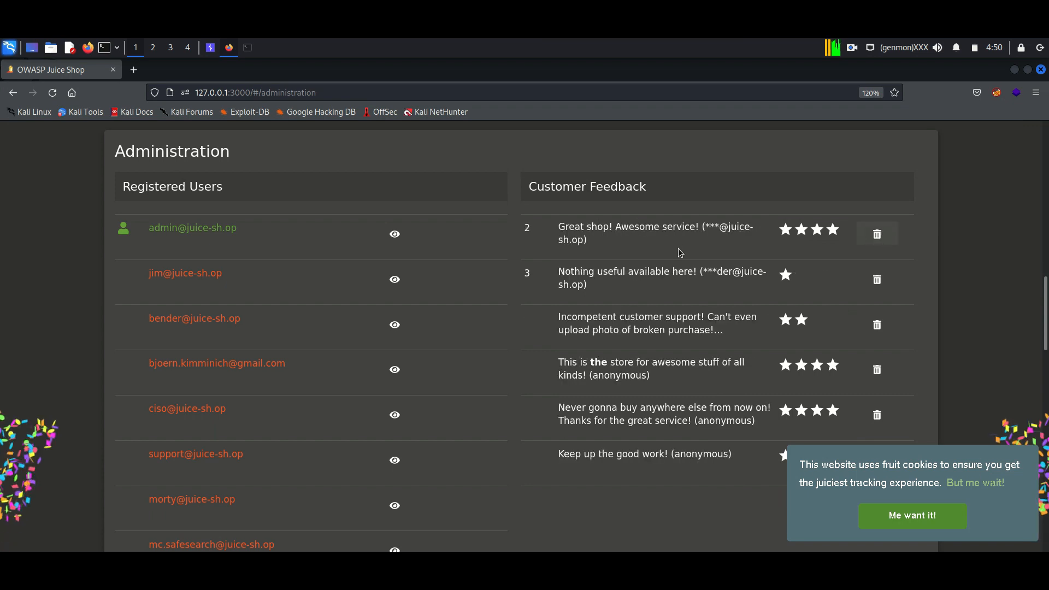